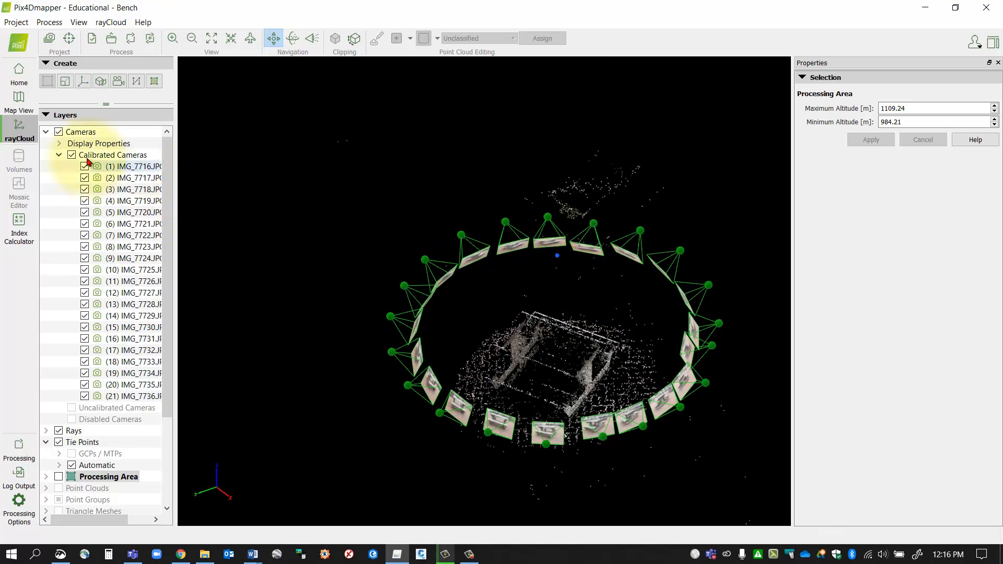
- Collapse the Calibrated Cameras list and hide the cameras from the 3D view
left_click(59, 155)
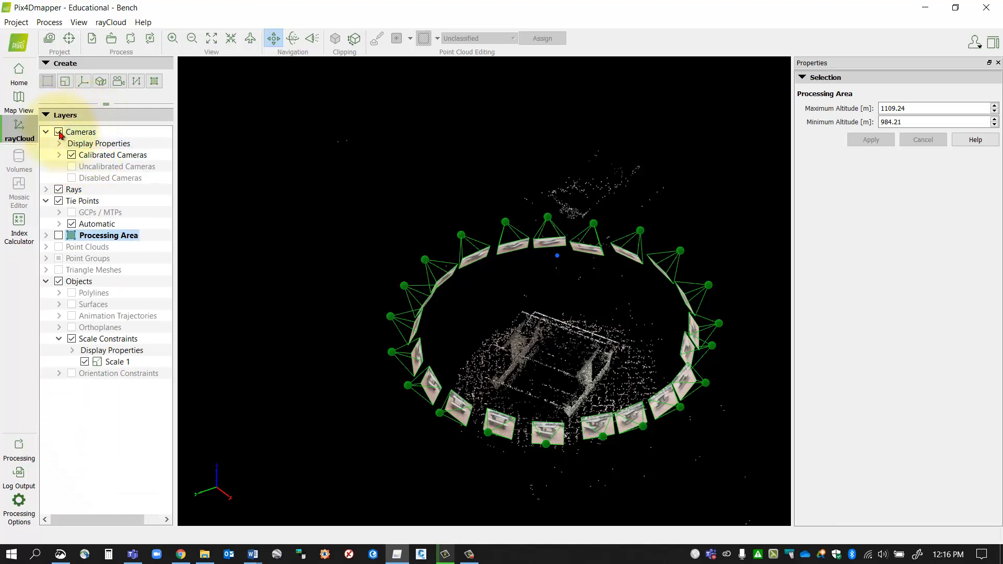
left_click(58, 131)
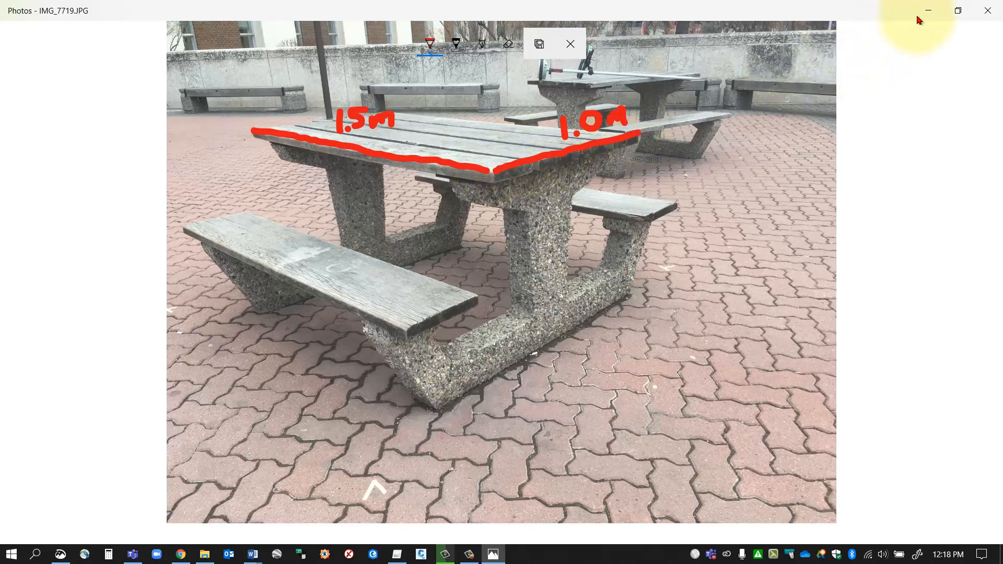
mouse_move(927, 10)
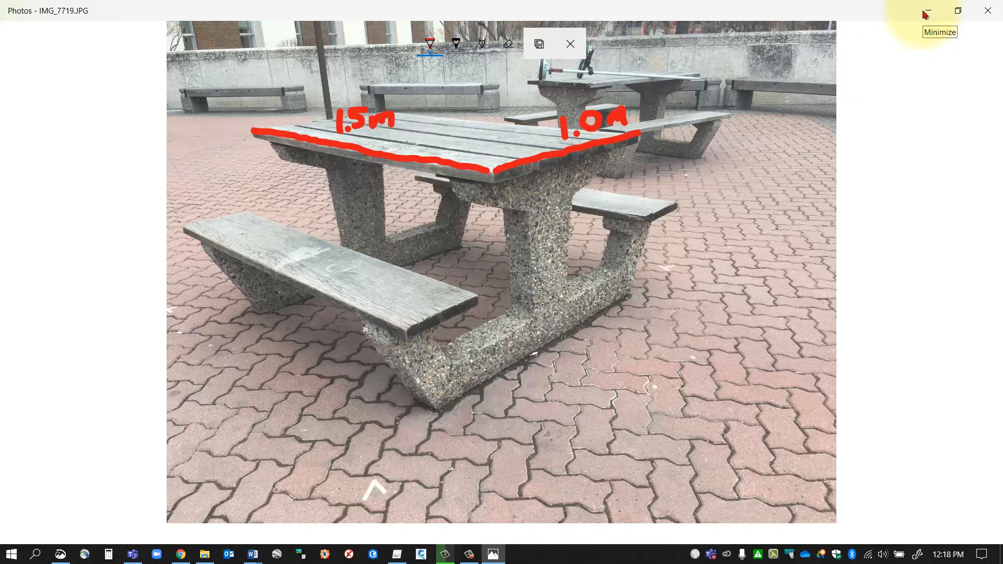
mouse_move(926, 14)
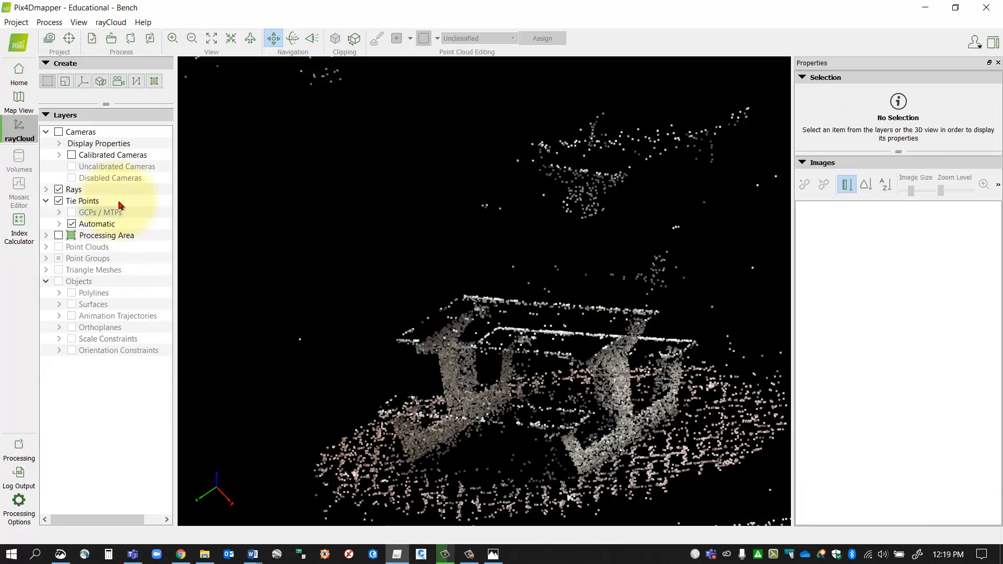
left_click(57, 236)
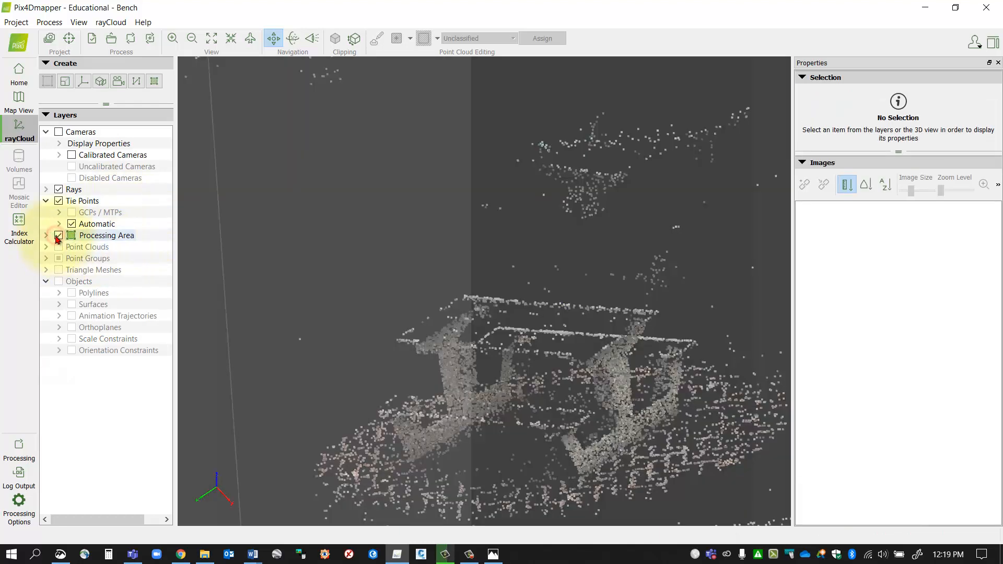
left_click(58, 235)
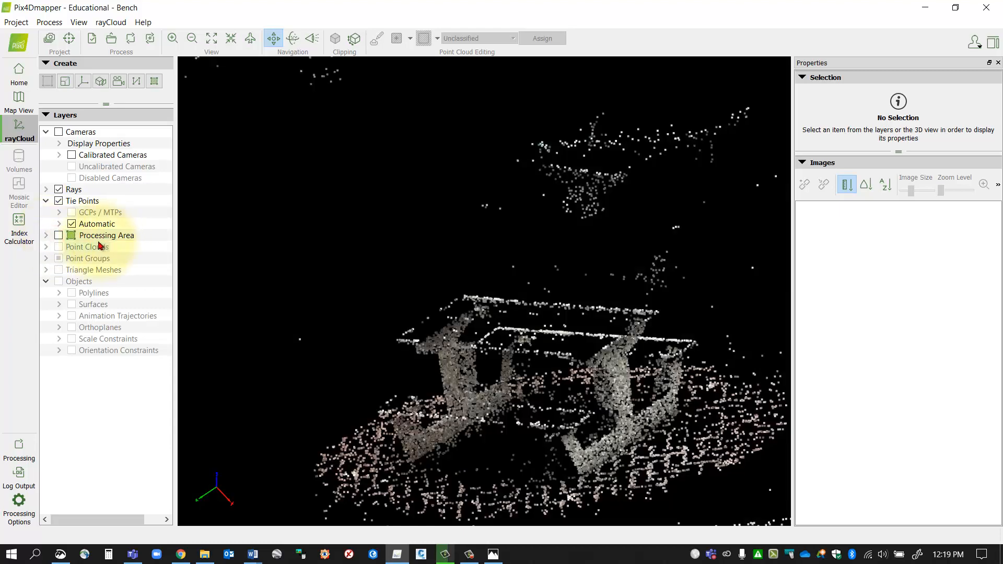
mouse_move(388, 301)
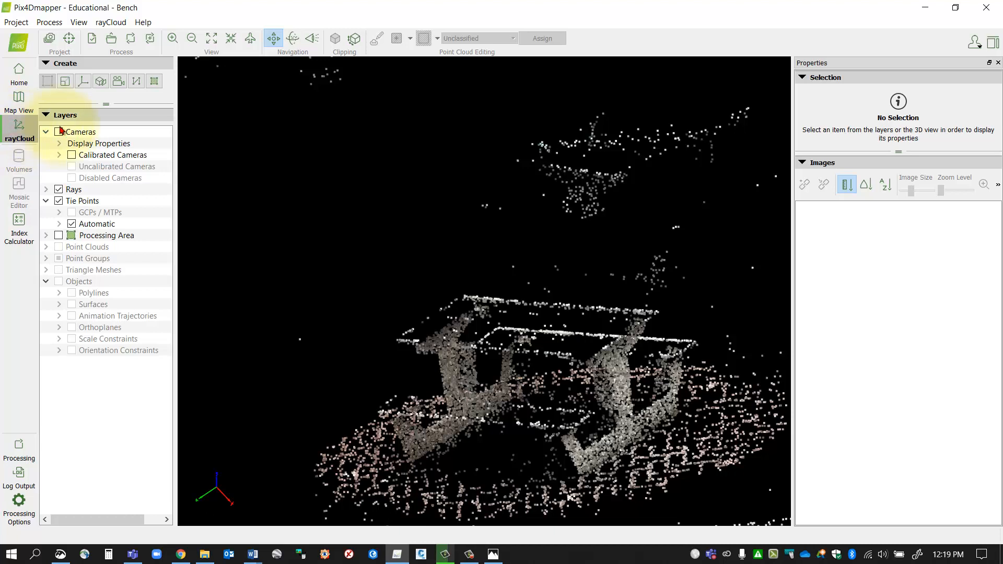
left_click(58, 132)
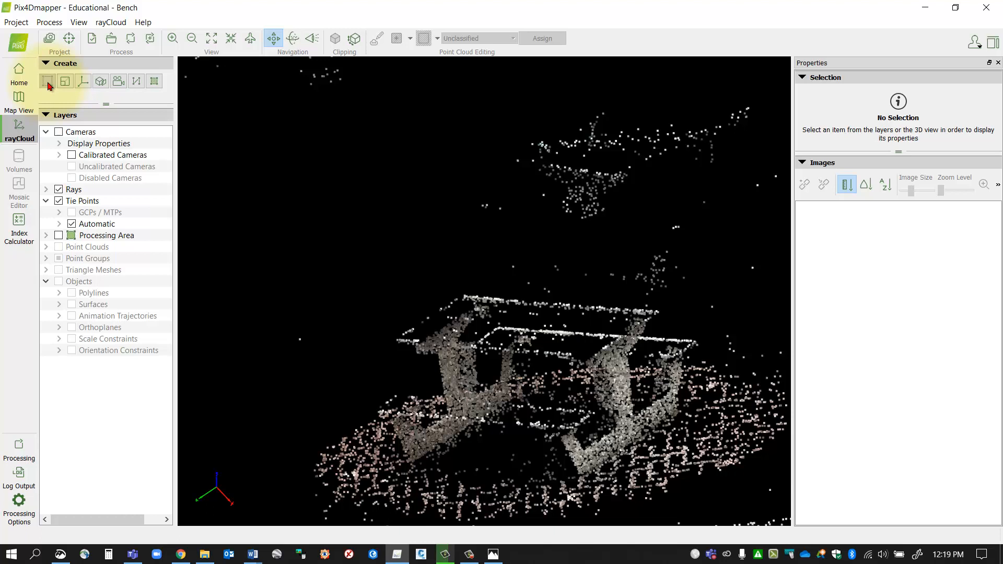
mouse_move(47, 80)
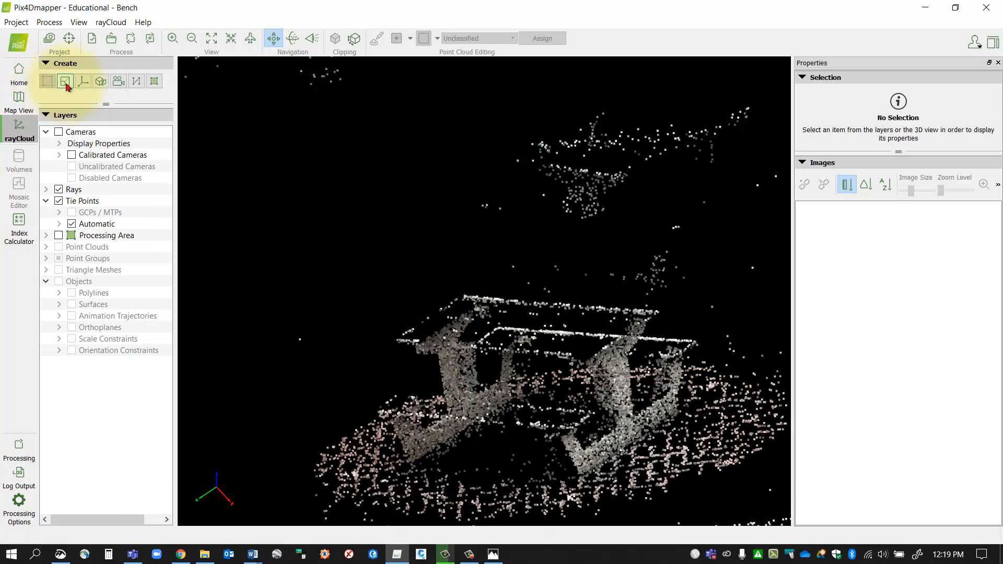
mouse_move(64, 81)
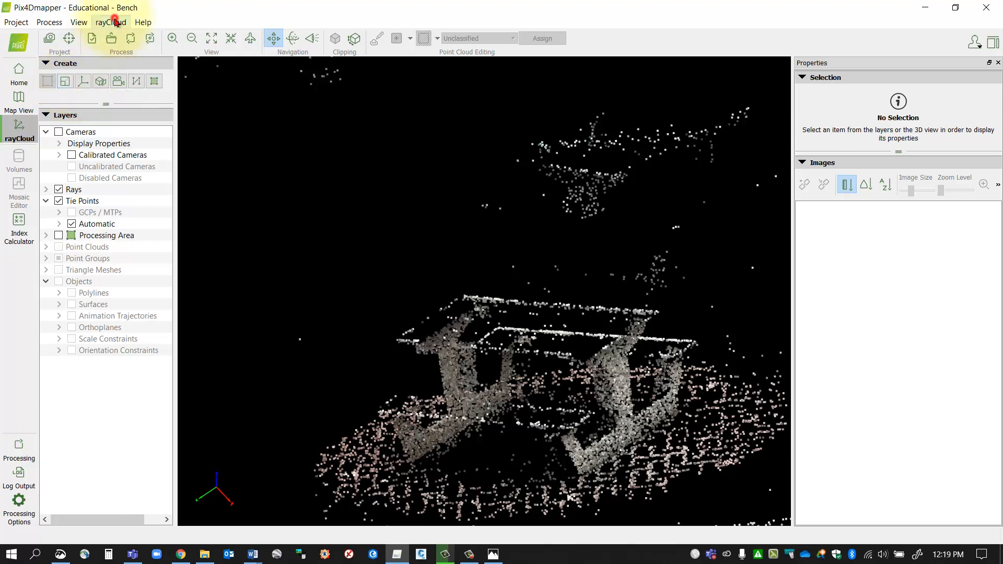
left_click(110, 21)
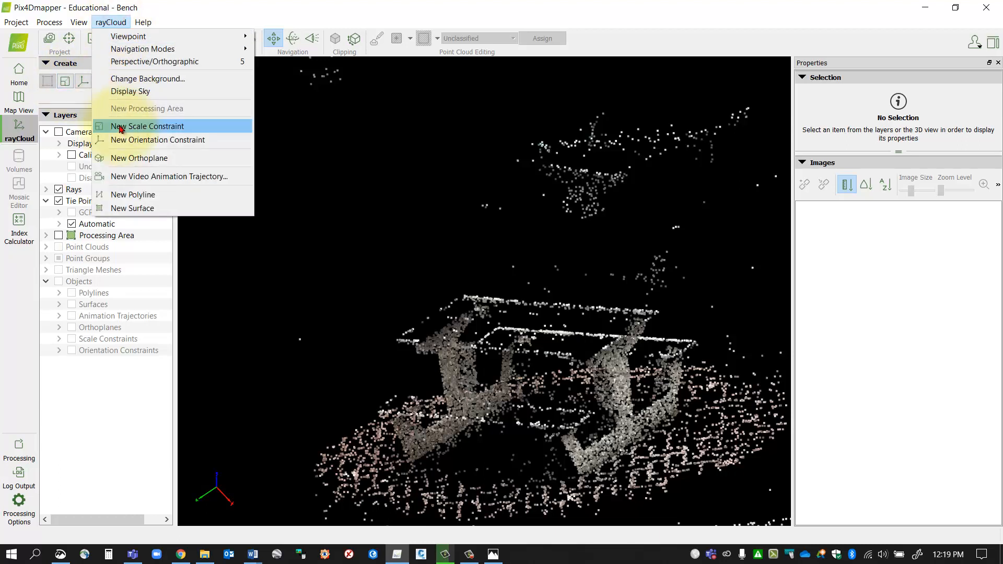
left_click(146, 126)
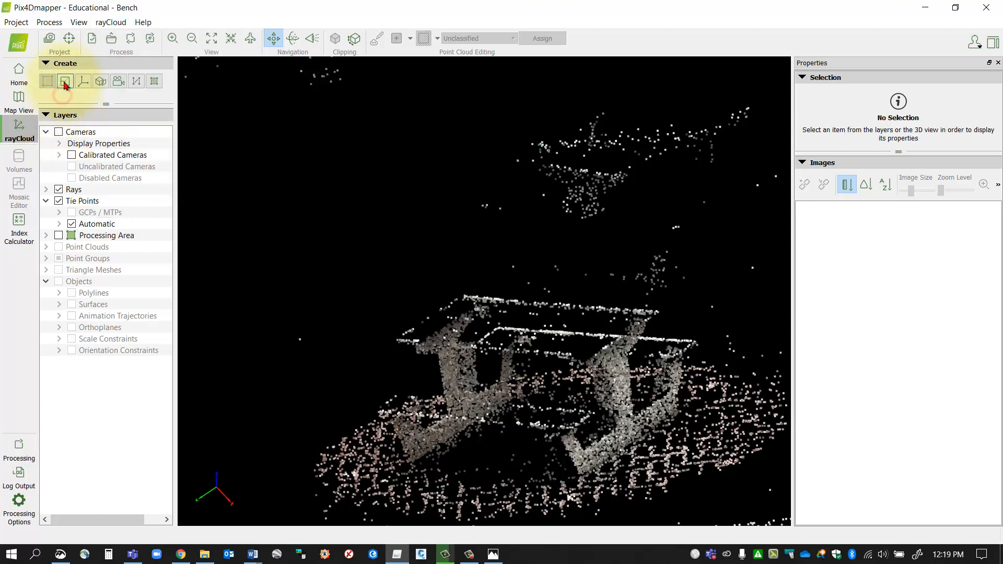
mouse_move(64, 80)
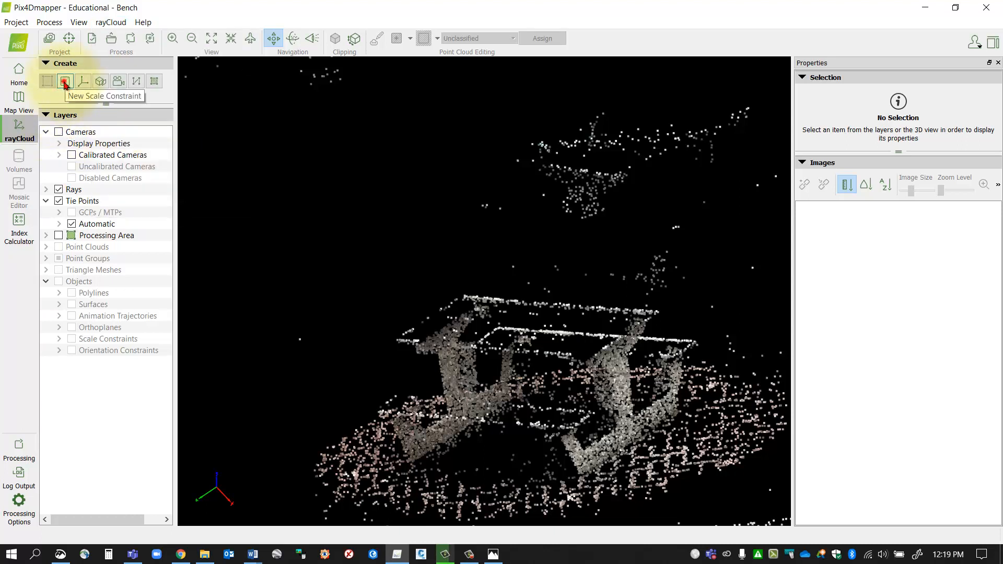
- Draw a new scale constraint, Scale 1, between two points on the tabletop edge
left_click(63, 82)
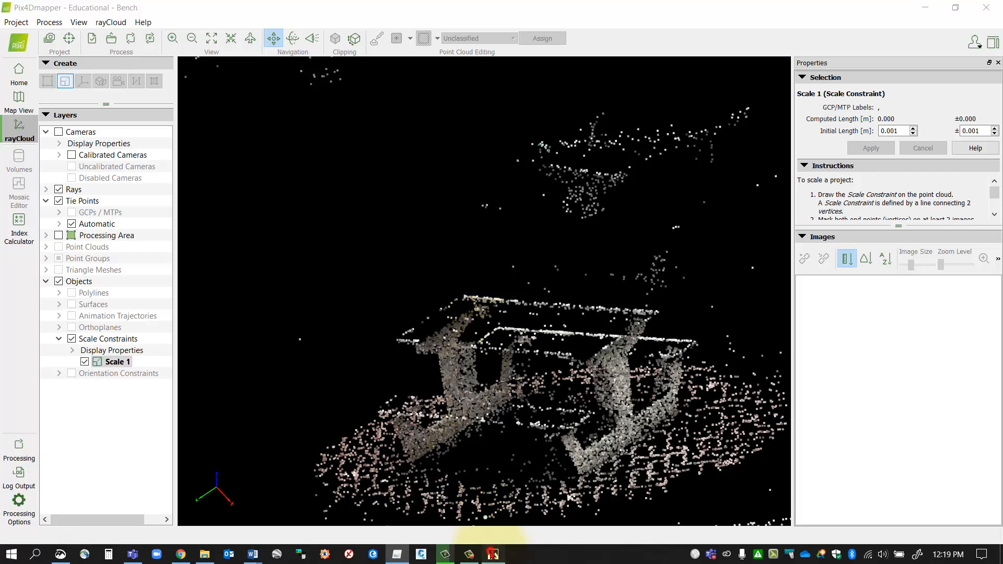
left_click(492, 554)
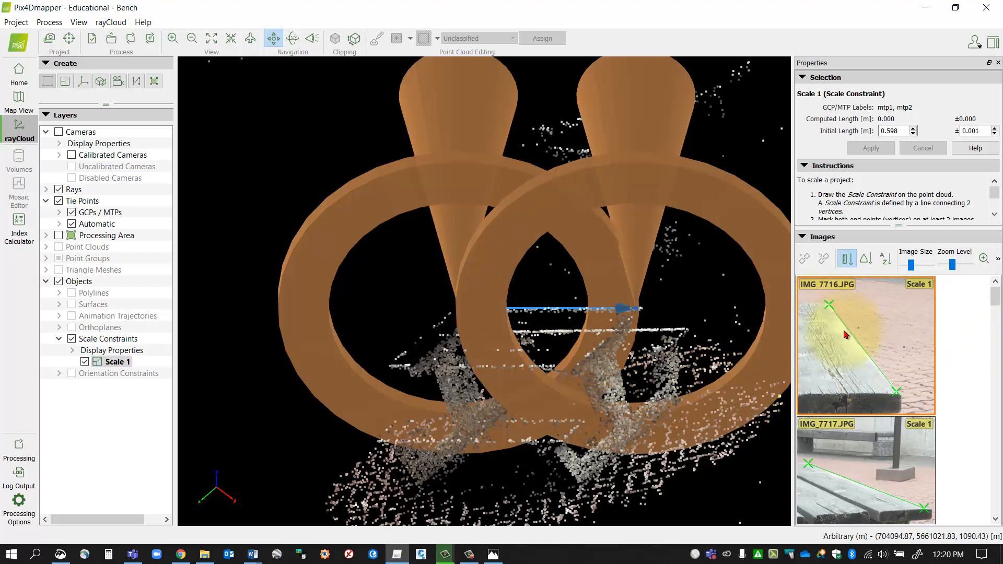
mouse_move(551, 290)
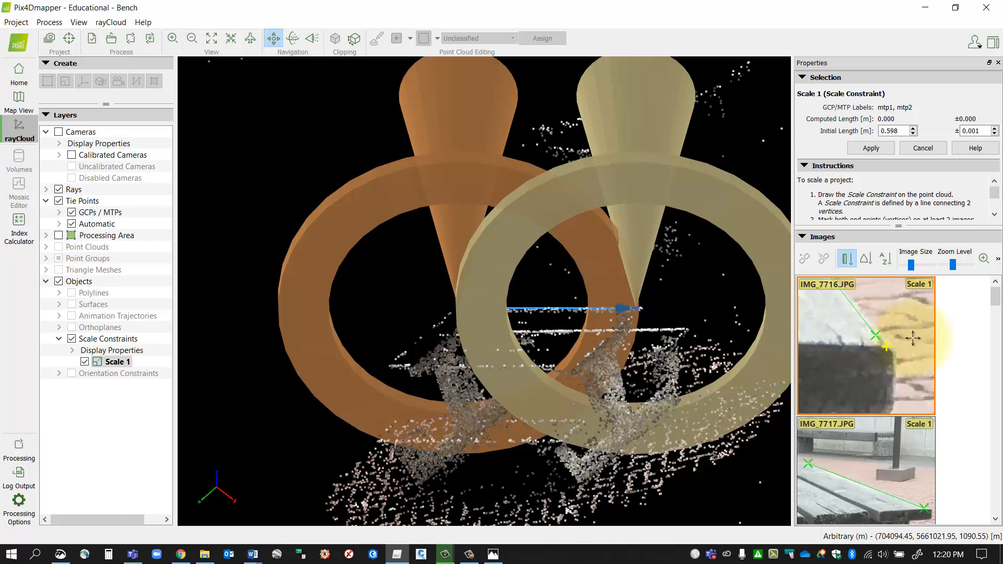
- Mark Scale 1's two endpoints on the table edge in images IMG_7716 through IMG_7725
scroll("down", 3)
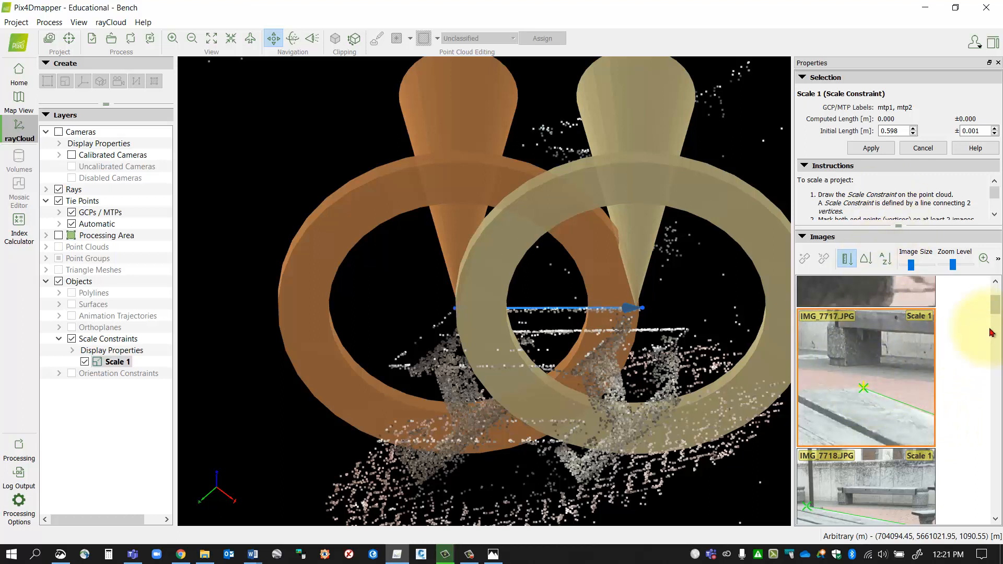
scroll("down", 3)
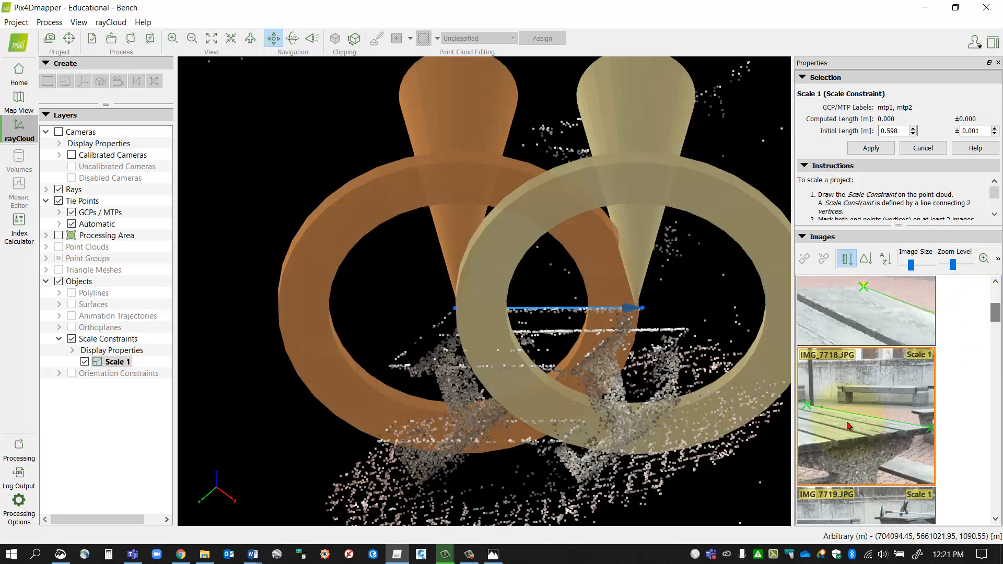
scroll("down", 3)
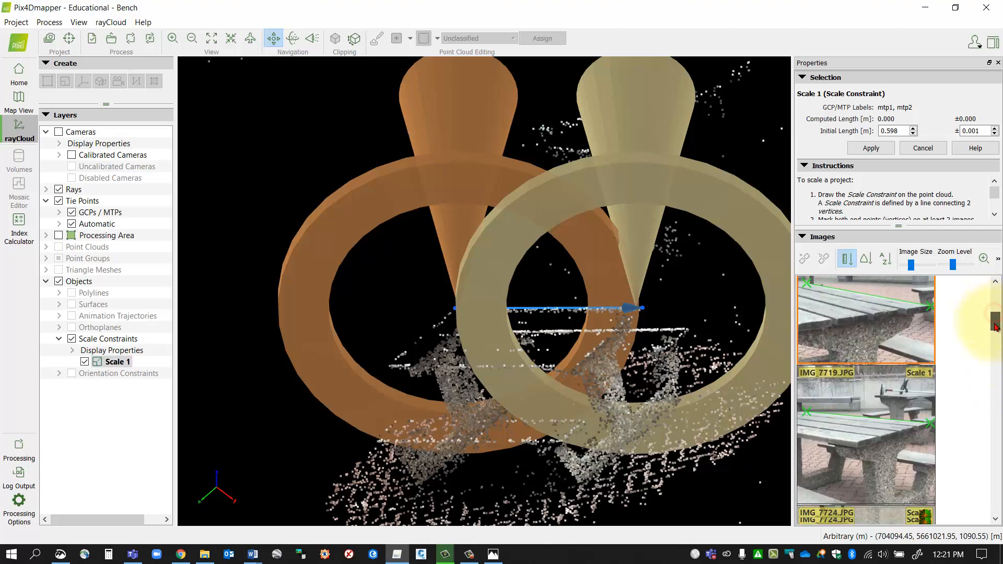
scroll("down", 3)
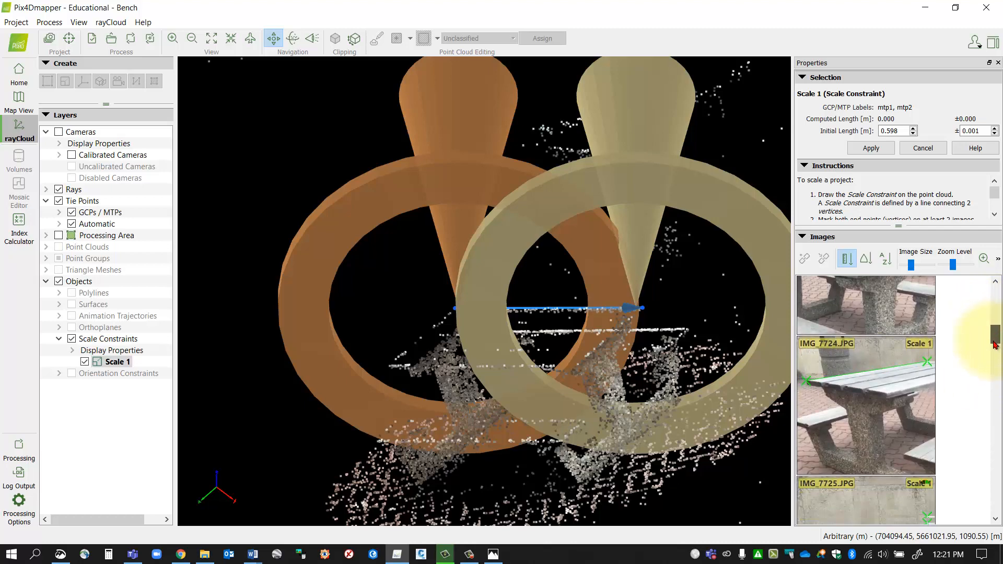
scroll("down", 3)
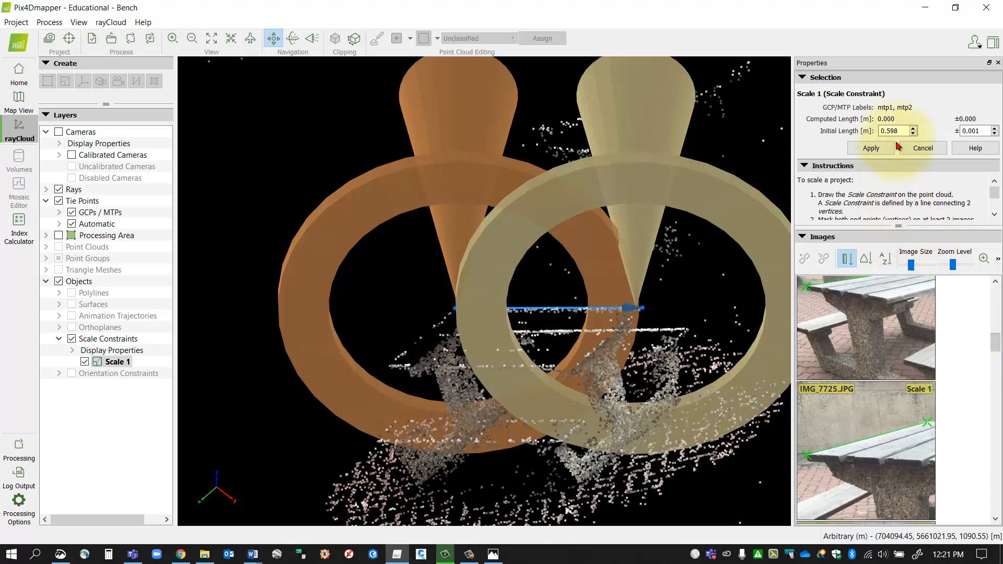
- Set Scale 1's initial length to 1.5 m, apply it, and view its layer options
triple_click(894, 131)
type("1.5")
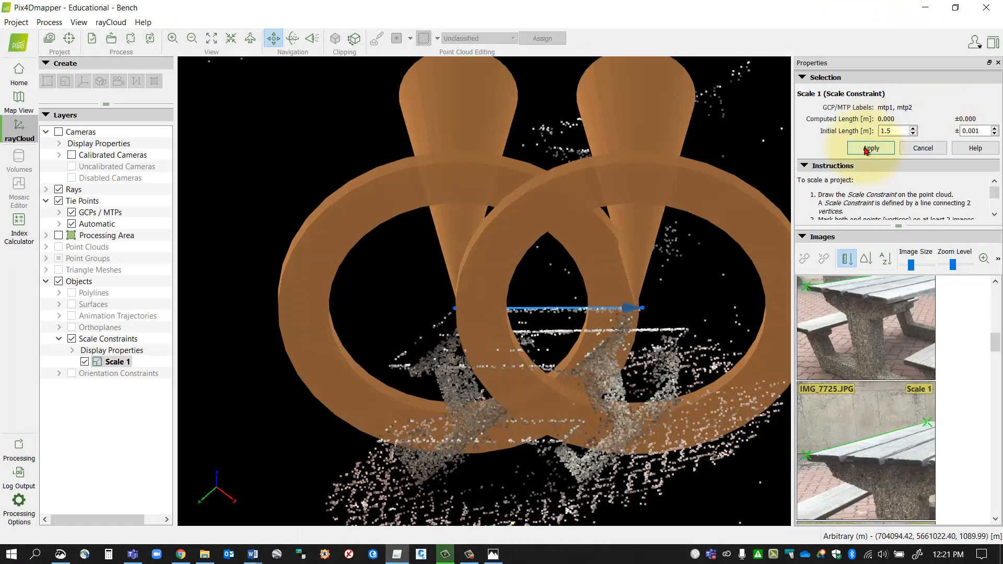
left_click(870, 147)
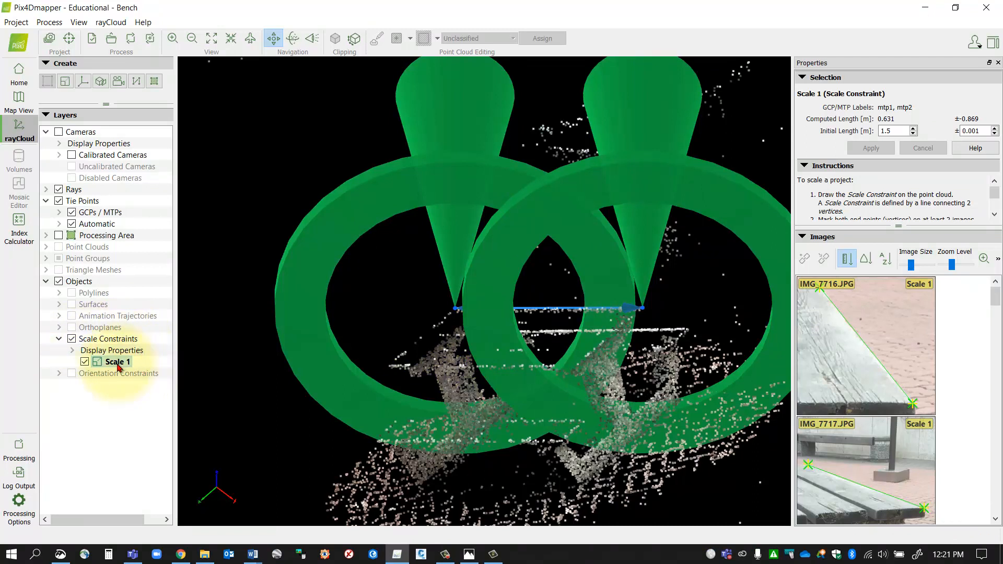
right_click(117, 361)
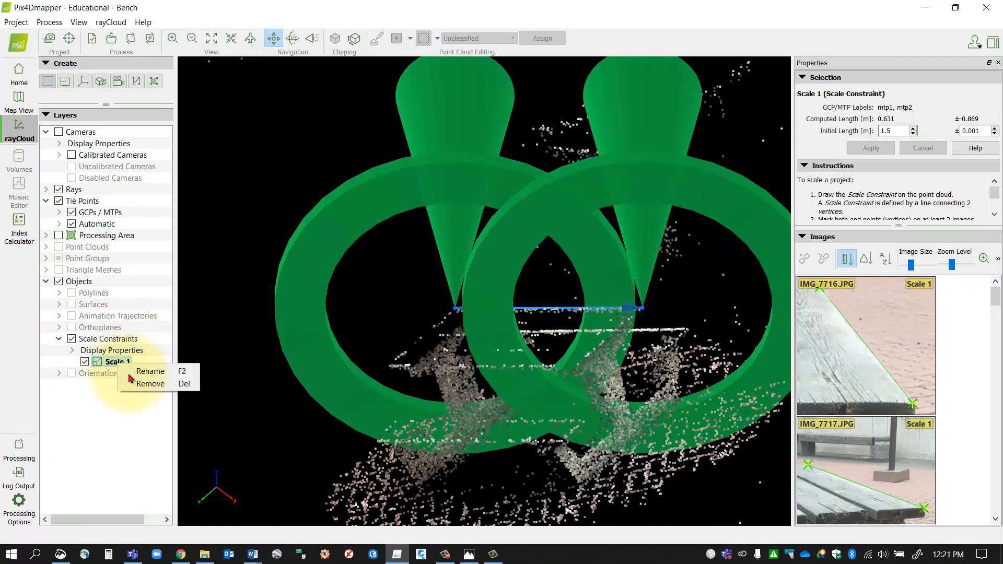
mouse_move(147, 401)
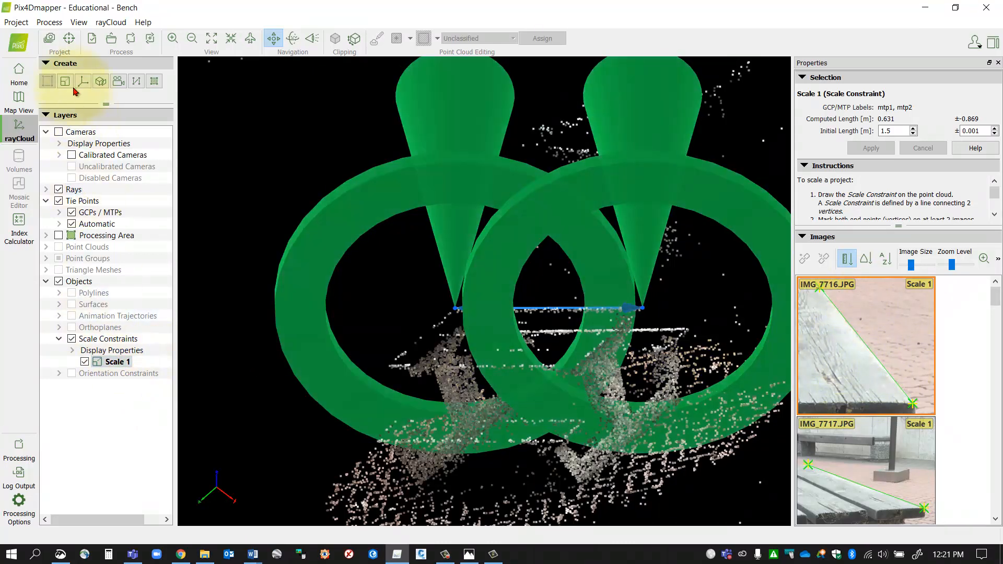
mouse_move(64, 80)
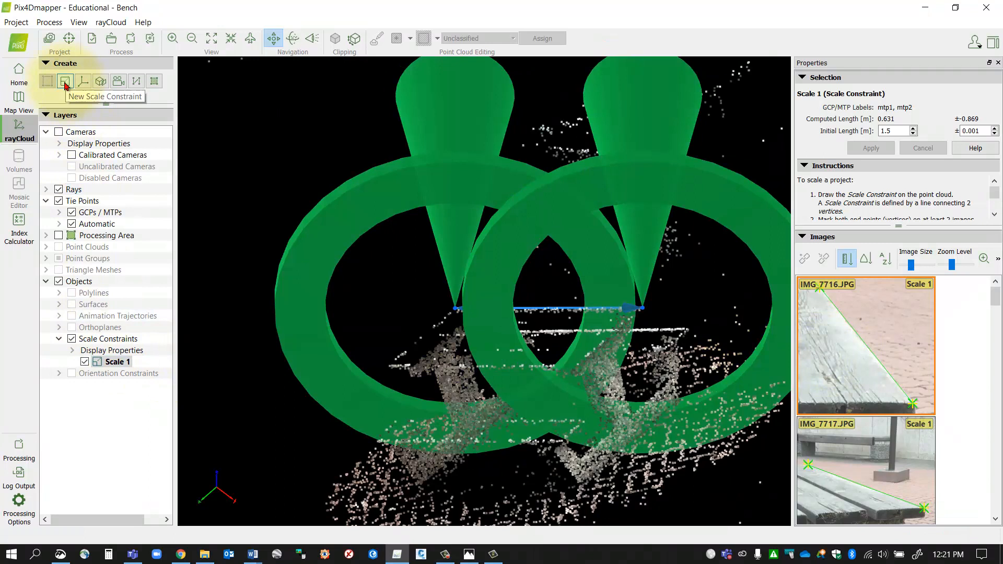
- Draw Scale 2 across the bench width, linking mtp3 and mtp1
left_click(65, 80)
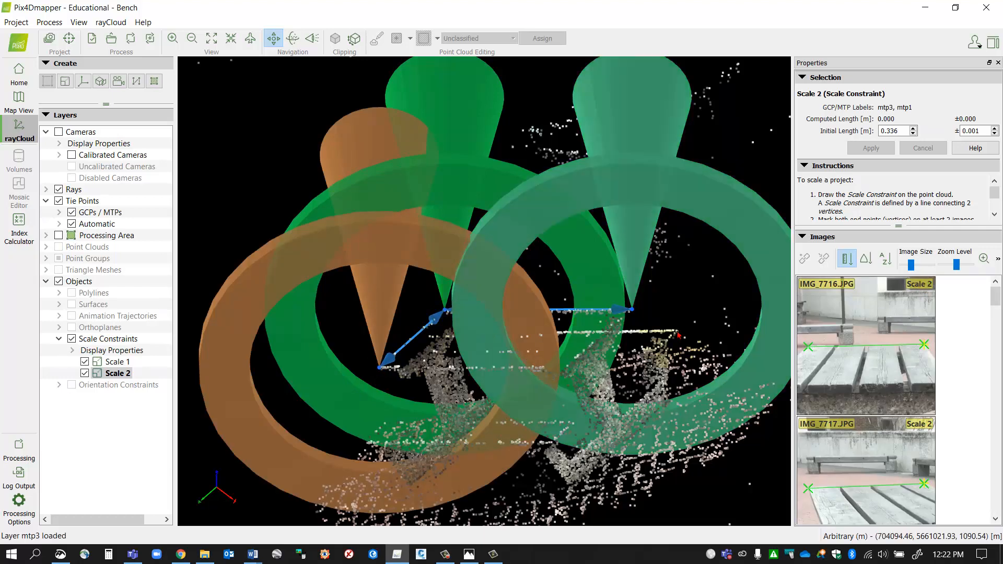
left_click(865, 345)
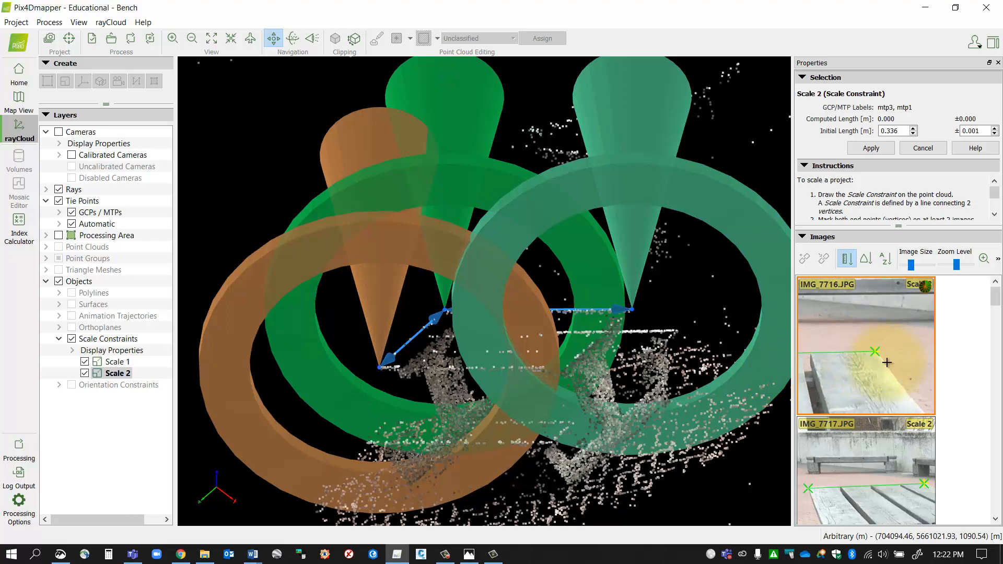
- Place Scale 2's endpoint marks starting in IMG_7716, scrolling through the remaining table images
left_click(852, 345)
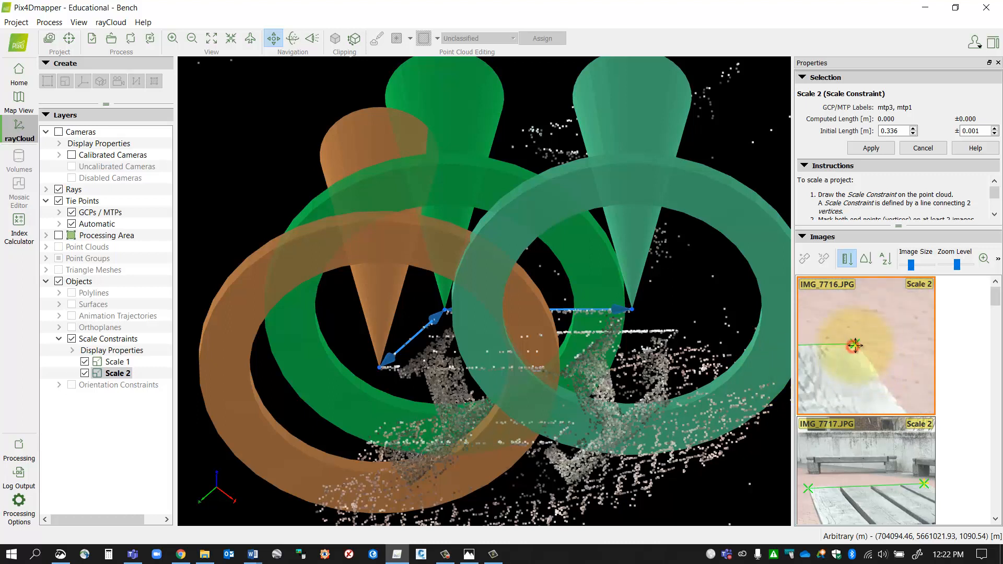
mouse_move(938, 449)
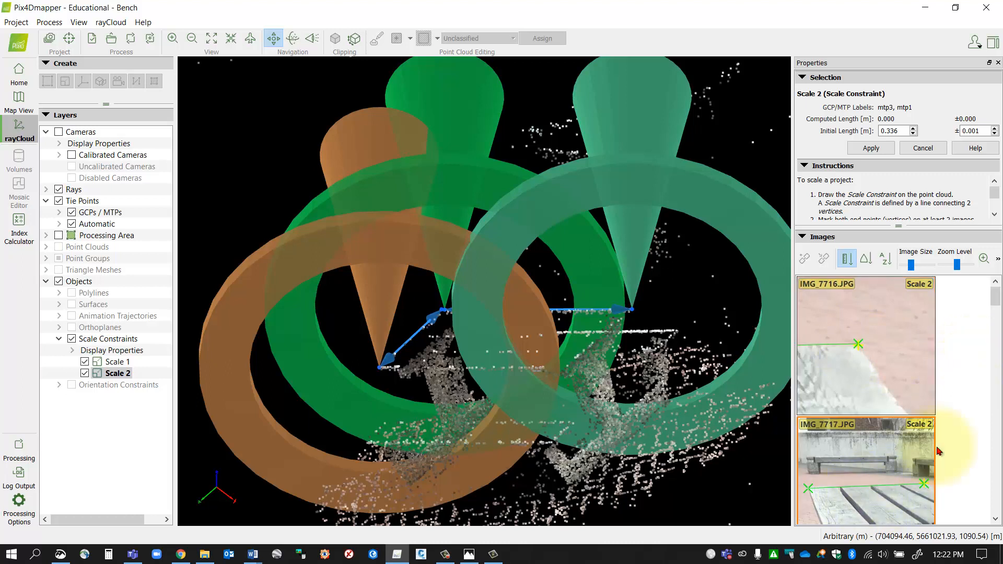
scroll("down", 3)
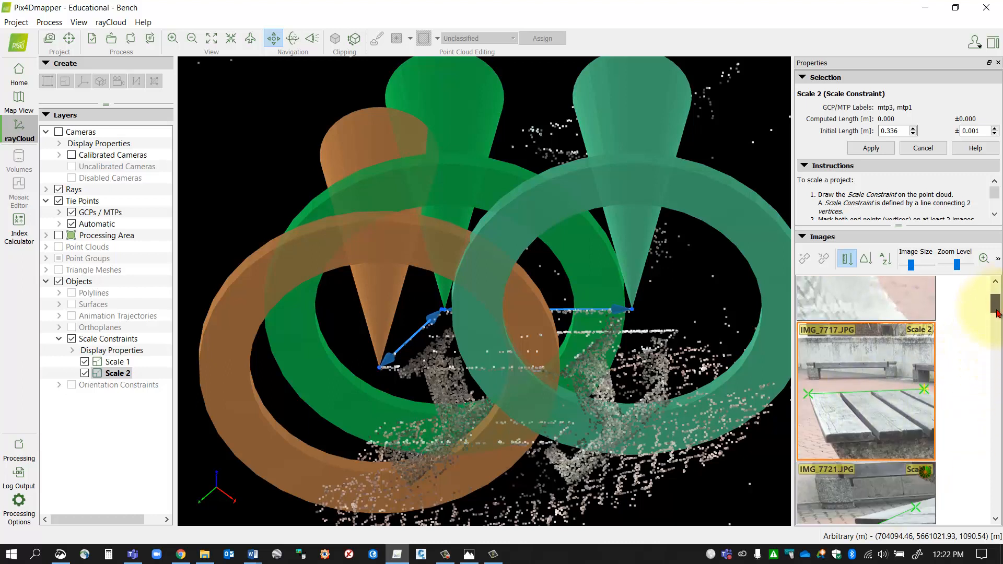
scroll("down", 3)
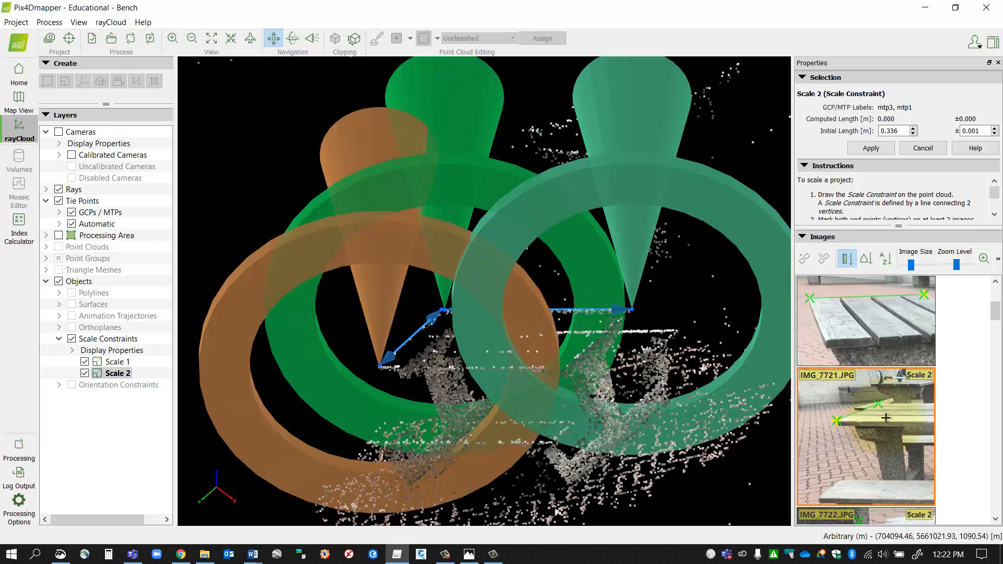
scroll("down", 3)
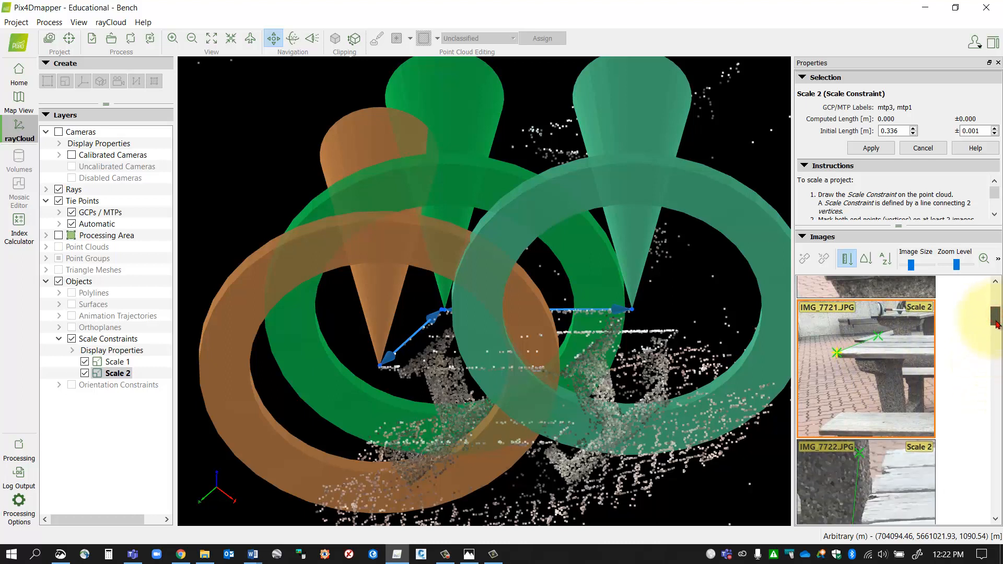
scroll("down", 3)
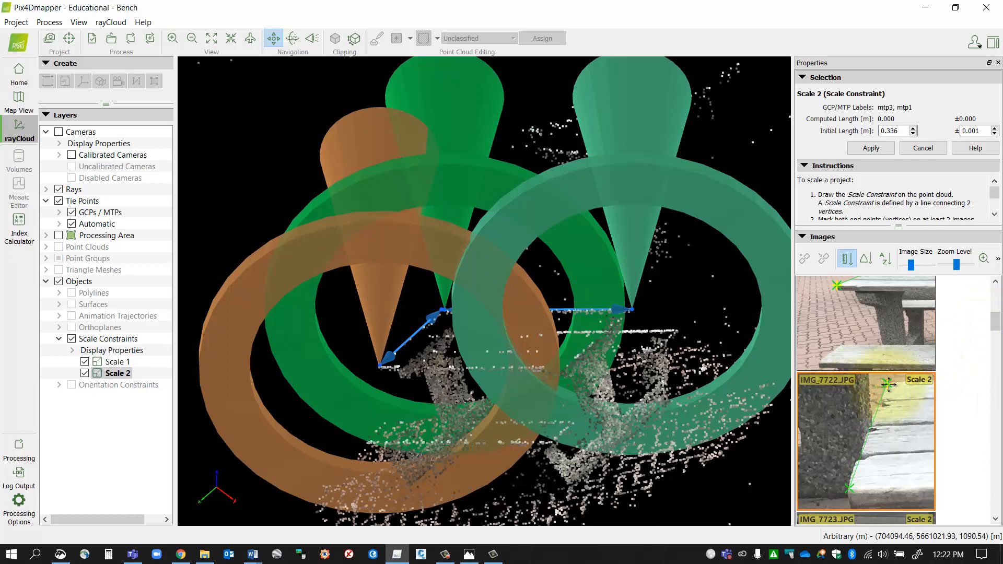
scroll("down", 3)
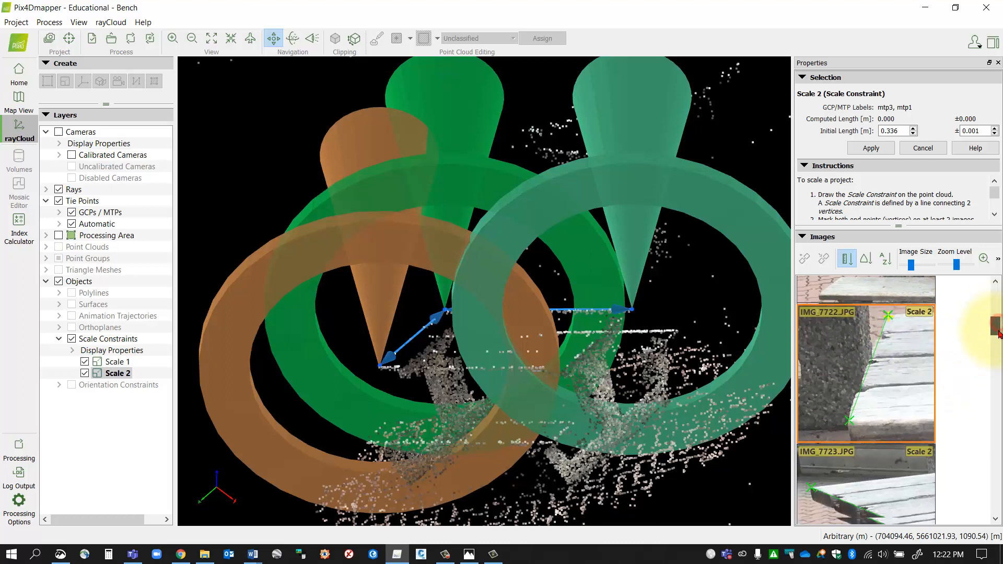
scroll("down", 3)
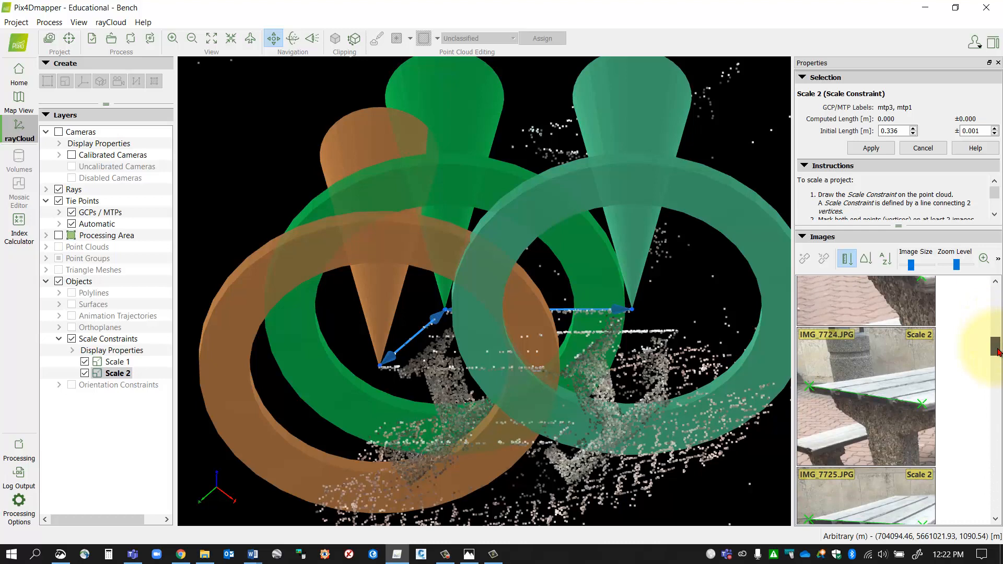
scroll("down", 3)
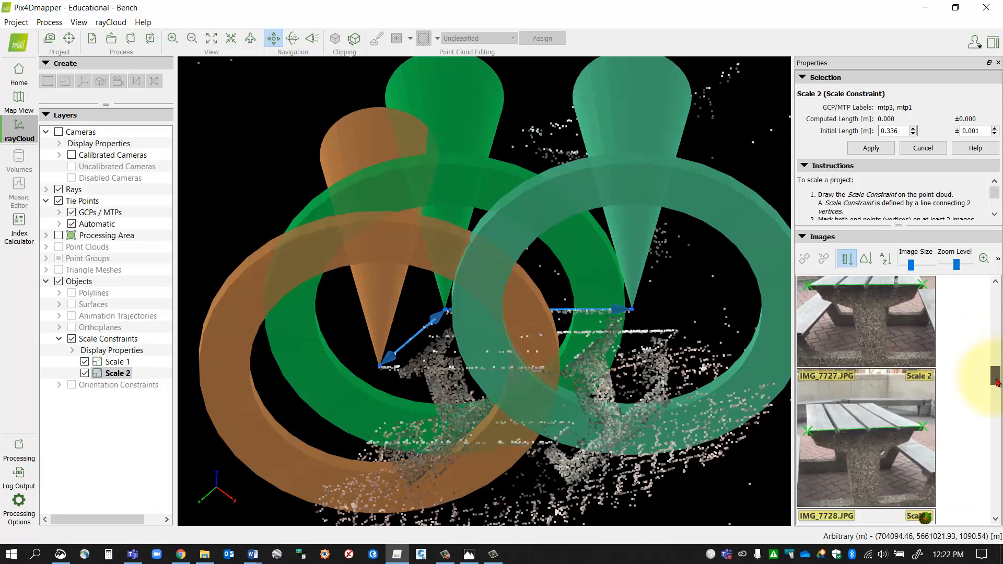
scroll("down", 3)
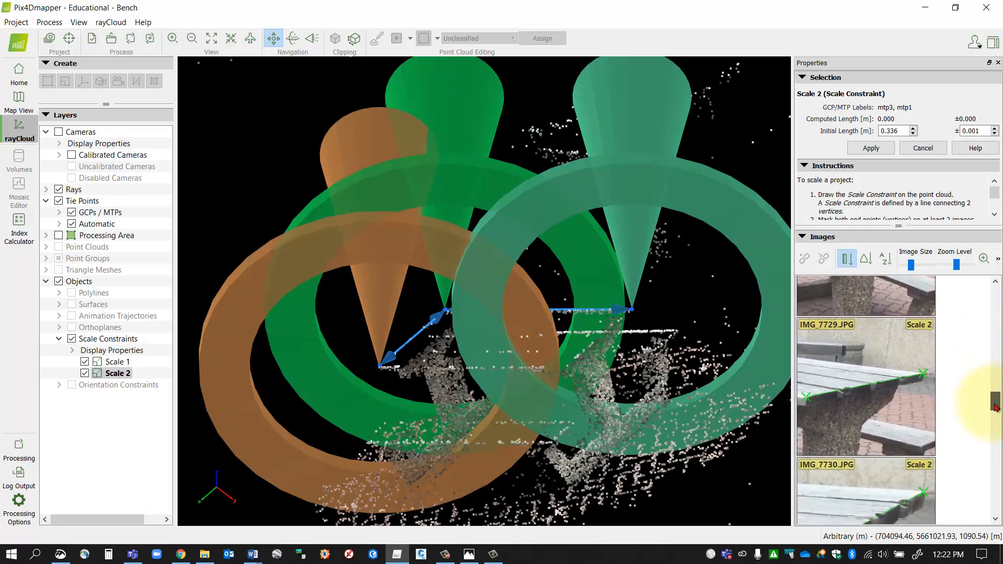
scroll("down", 3)
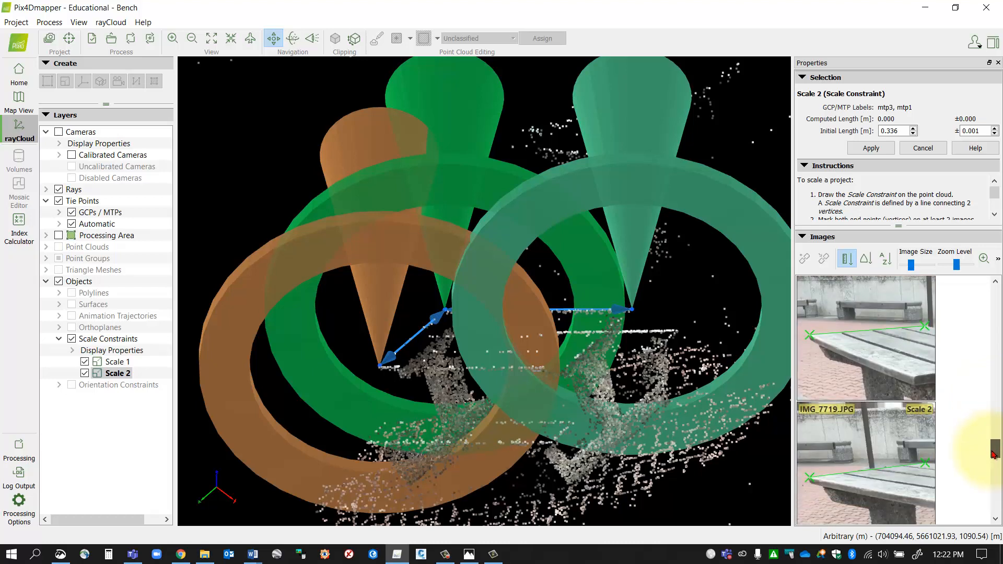
scroll("down", 3)
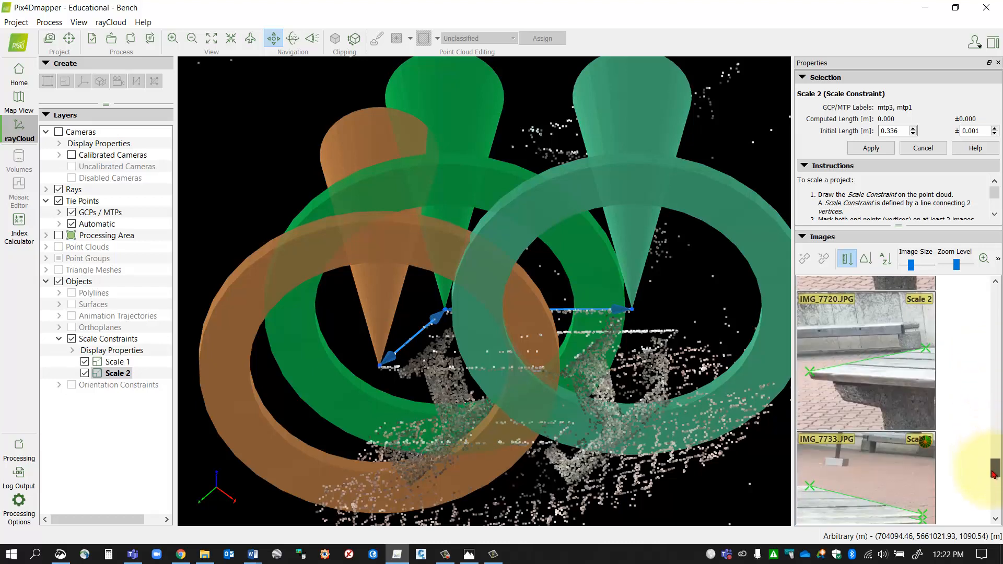
scroll("down", 3)
type("1")
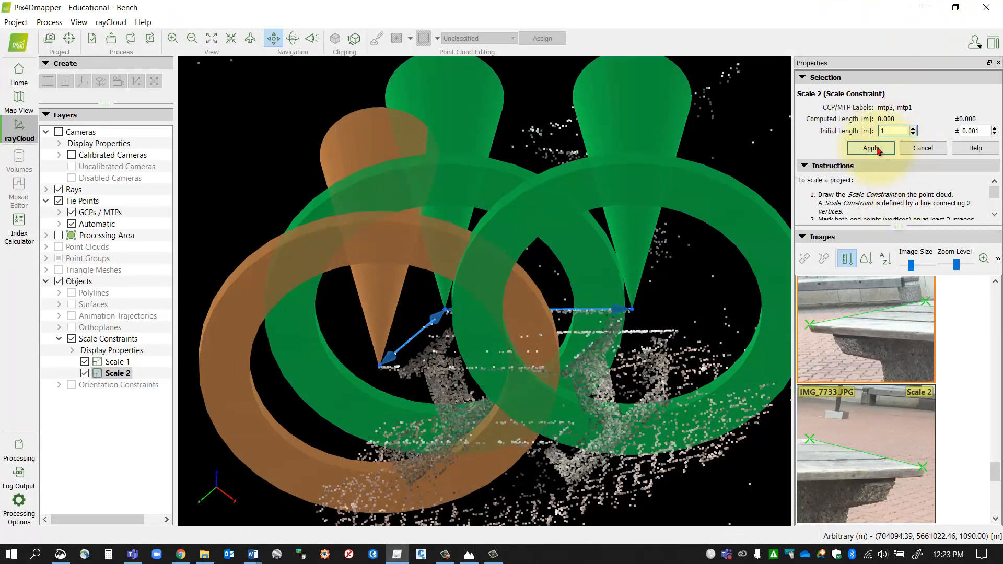
- Apply Scale 2's 1 m initial length, yielding a computed length of 0.333 m
left_click(869, 148)
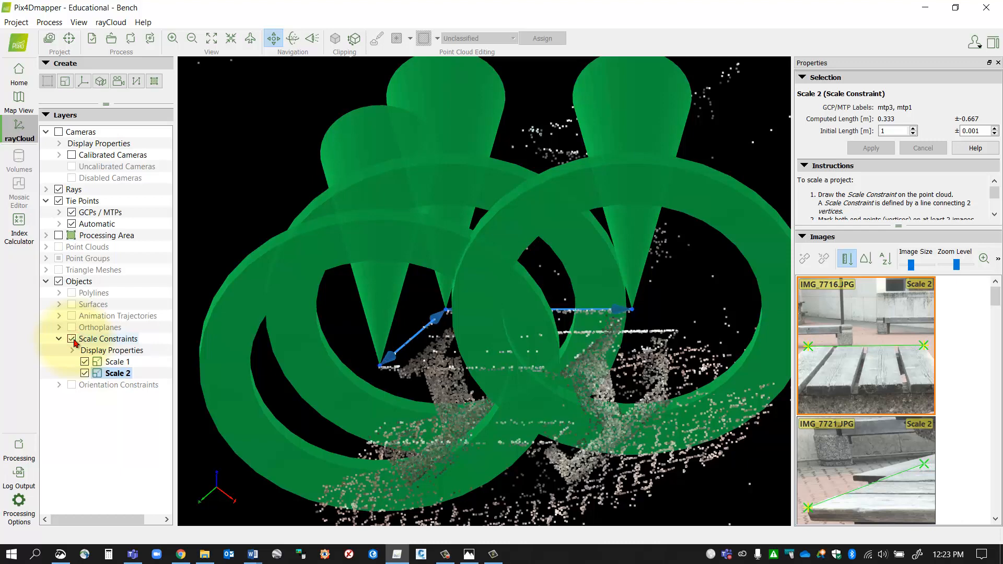
left_click(17, 22)
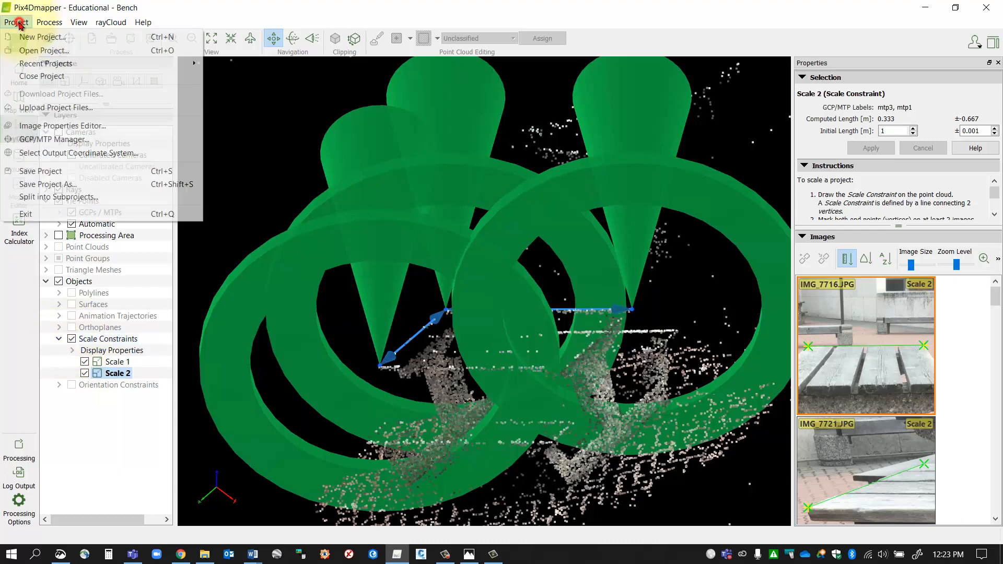